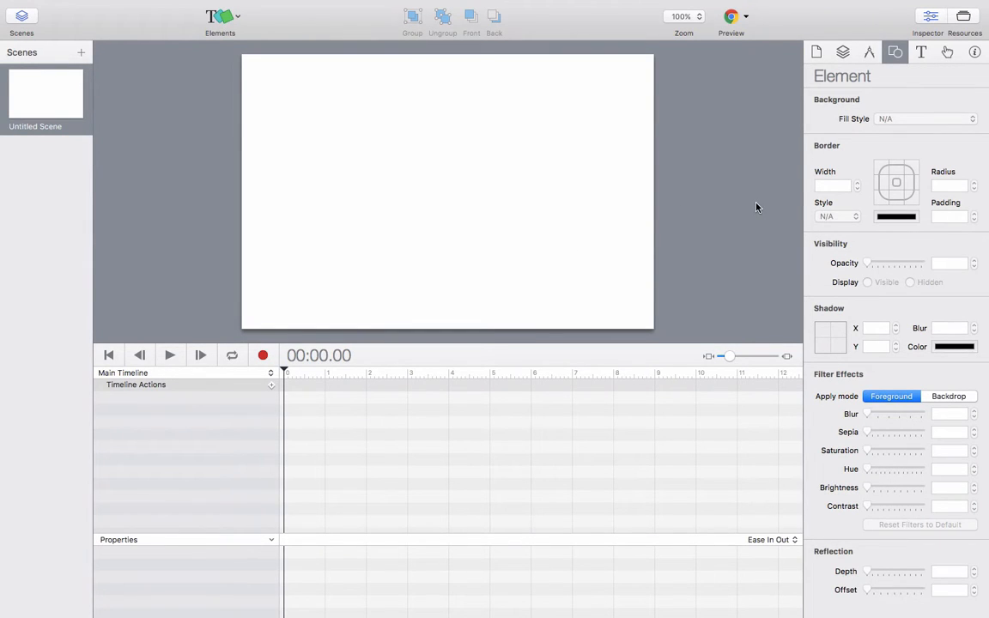
Show the Document inspector, then the Scene inspector for the 600×400 untitled scene.
{"action": "left_click", "coordinate": [815, 51]}
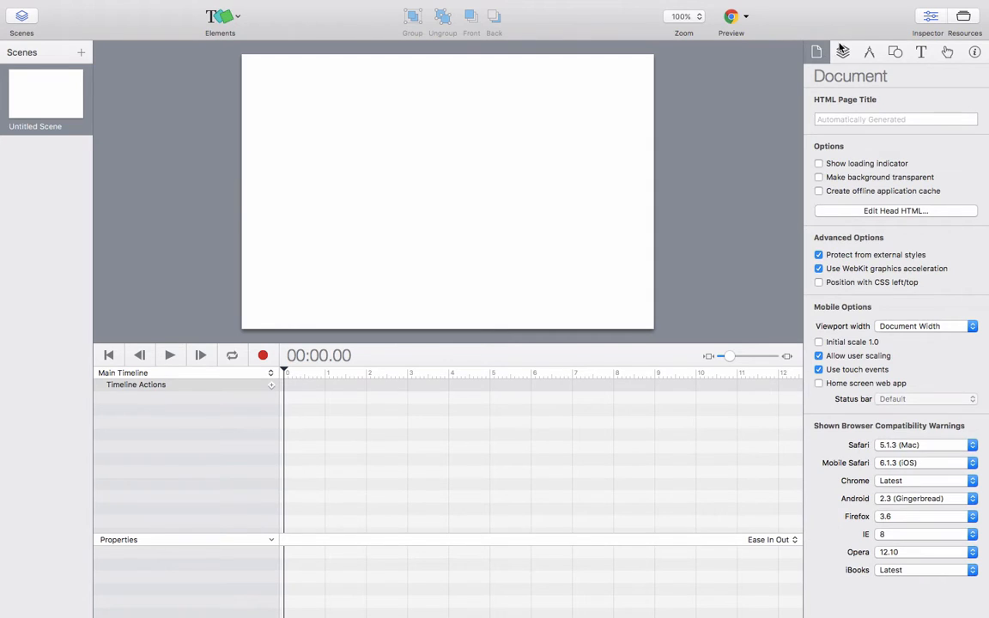
{"action": "left_click", "coordinate": [844, 53]}
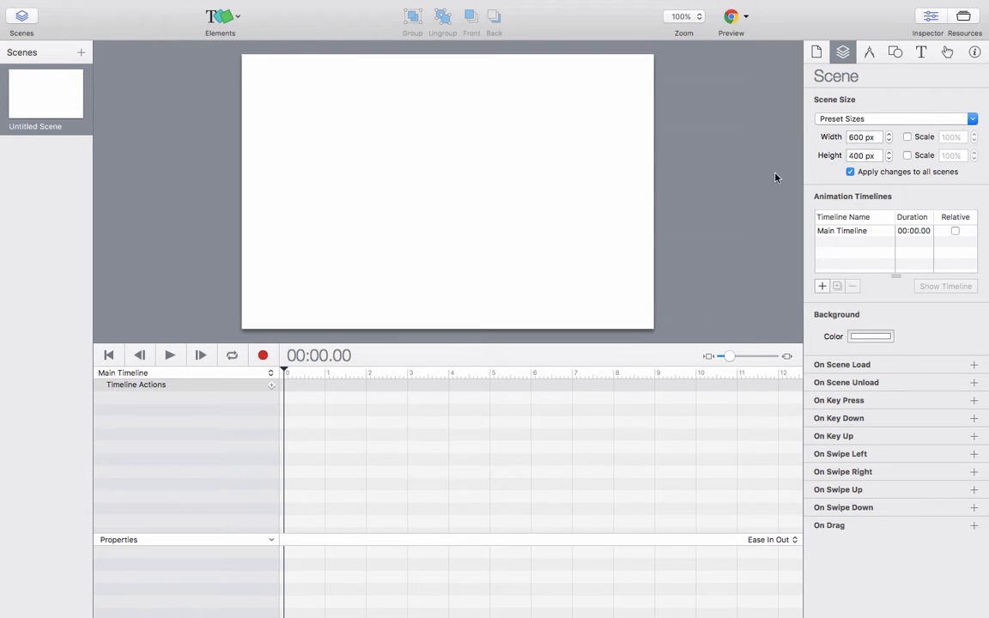
Add a Text element reading EXAMPLE and enlarge it to 144 px Helvetica, duplicated into three stacked texts.
{"action": "left_click", "coordinate": [222, 17]}
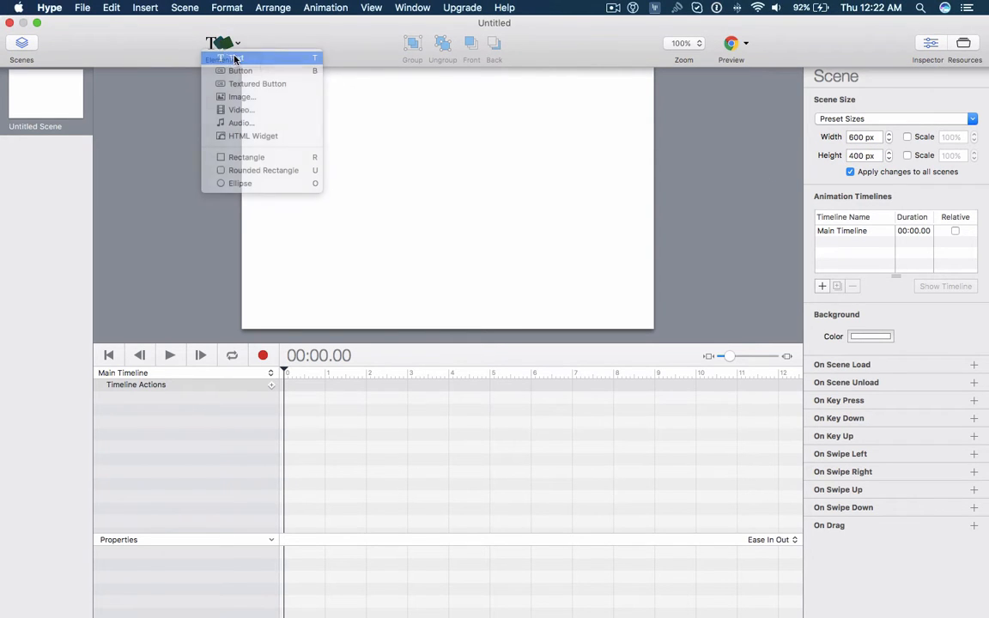
{"action": "left_click", "coordinate": [249, 58]}
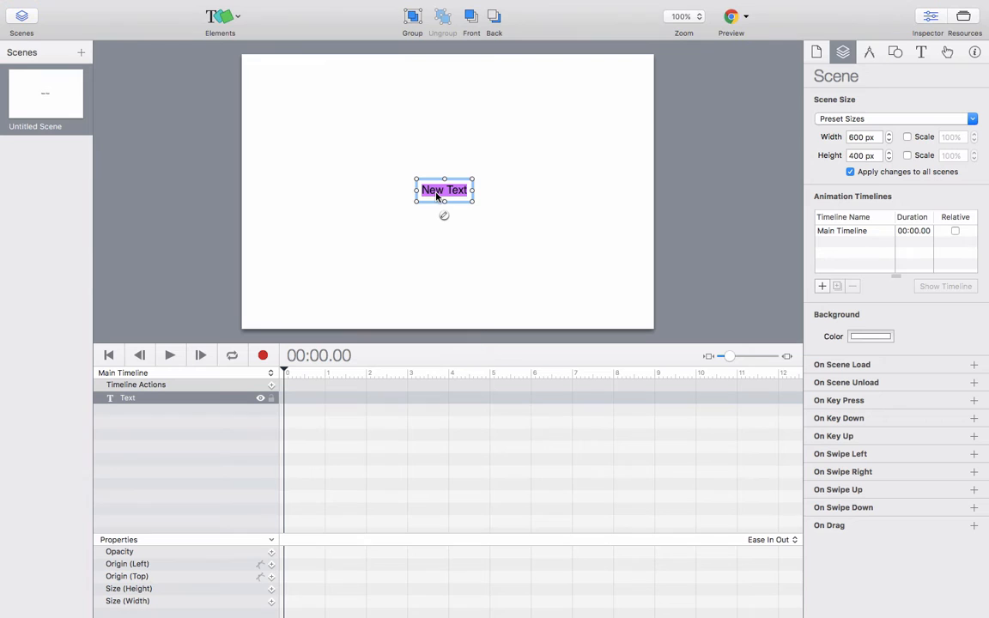
{"action": "type", "text": "EXAMPLE"}
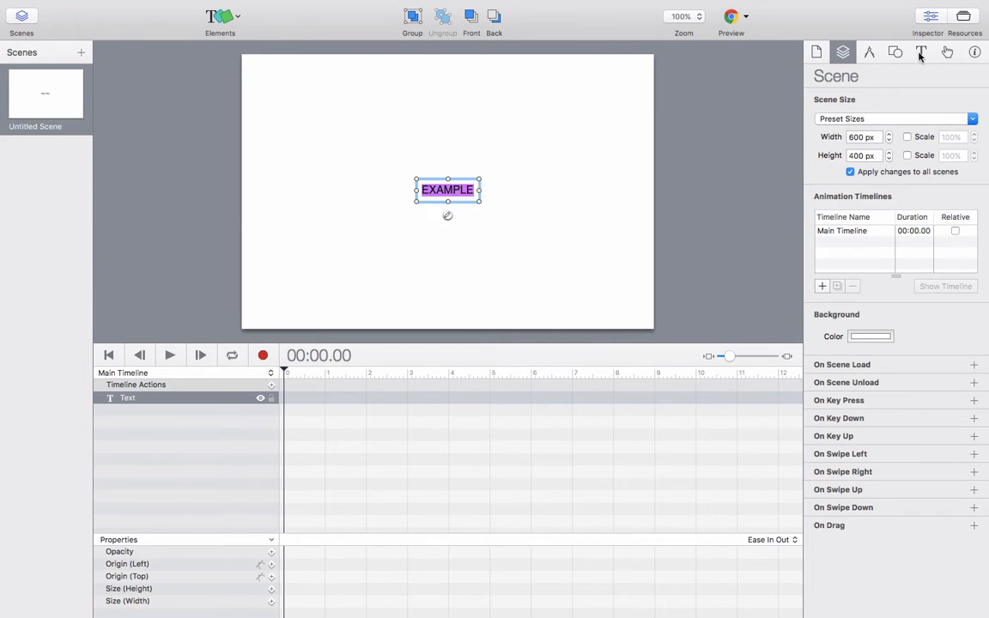
{"action": "left_click", "coordinate": [896, 52]}
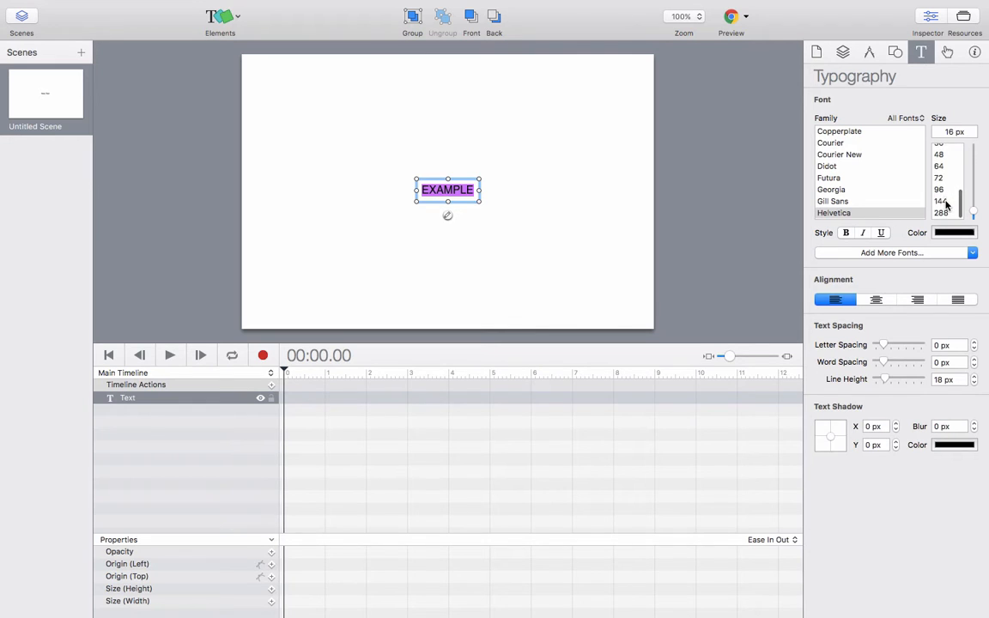
{"action": "left_click", "coordinate": [951, 201]}
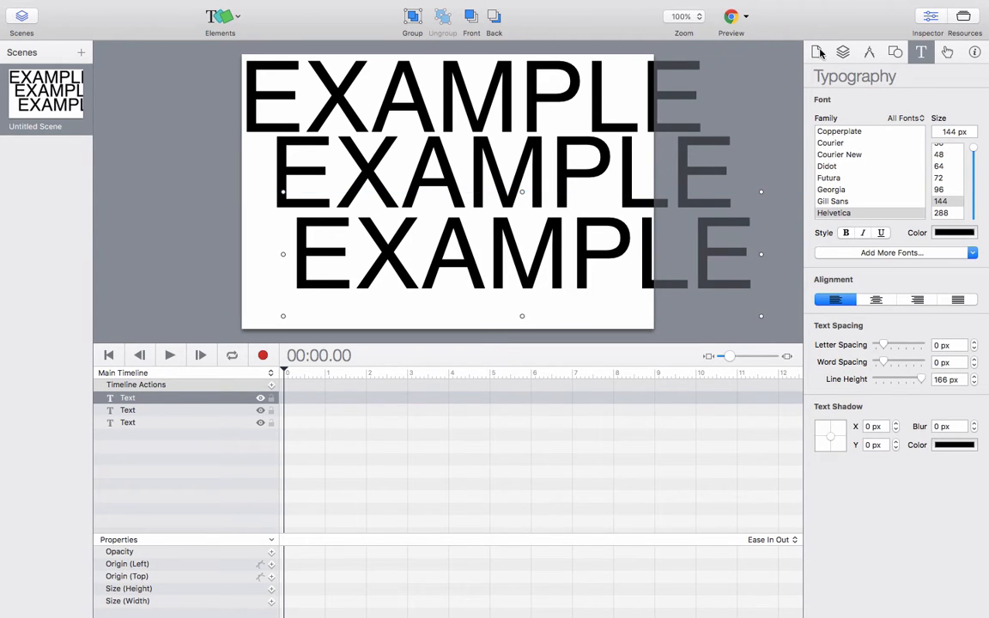
Bring up the document's Head HTML editor from the Document inspector.
{"action": "left_click", "coordinate": [820, 51]}
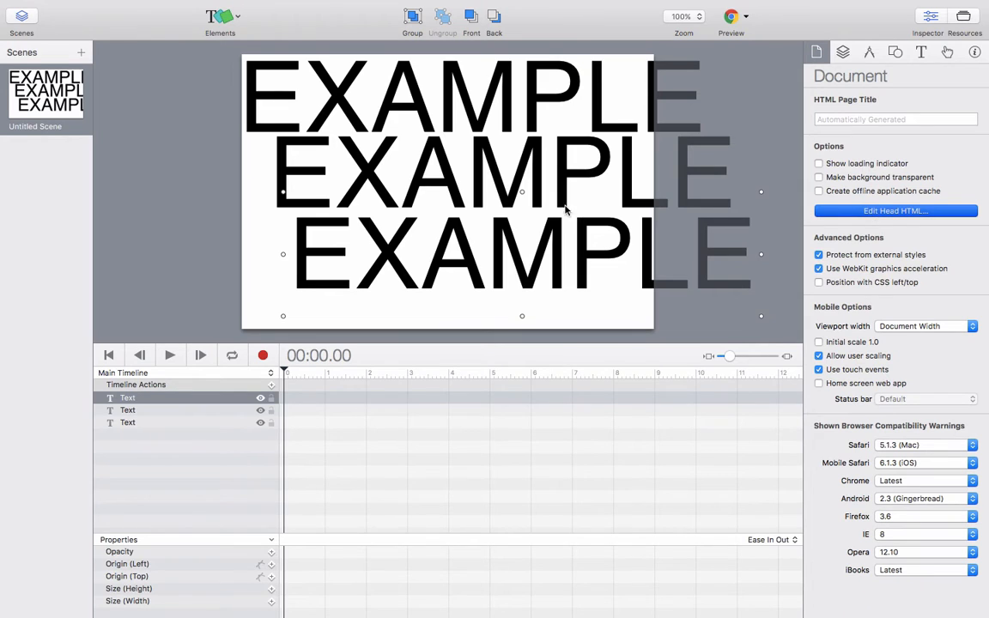
{"action": "left_click", "coordinate": [894, 211]}
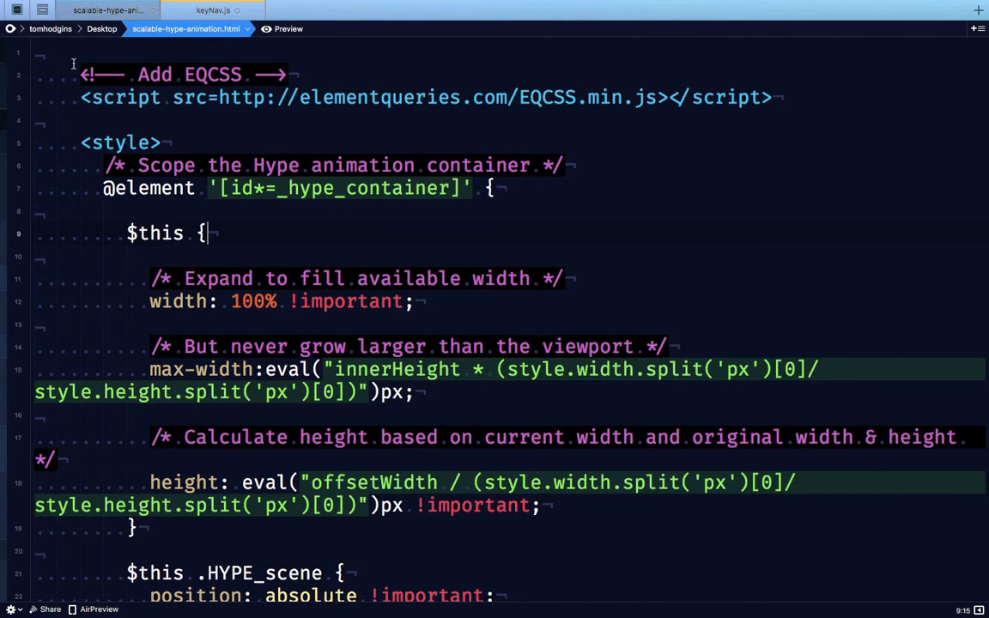
Select the Add EQCSS comment line in the HTML file and scroll down through the code.
{"action": "left_click_drag", "start_coordinate": [82, 76], "coordinate": [295, 75]}
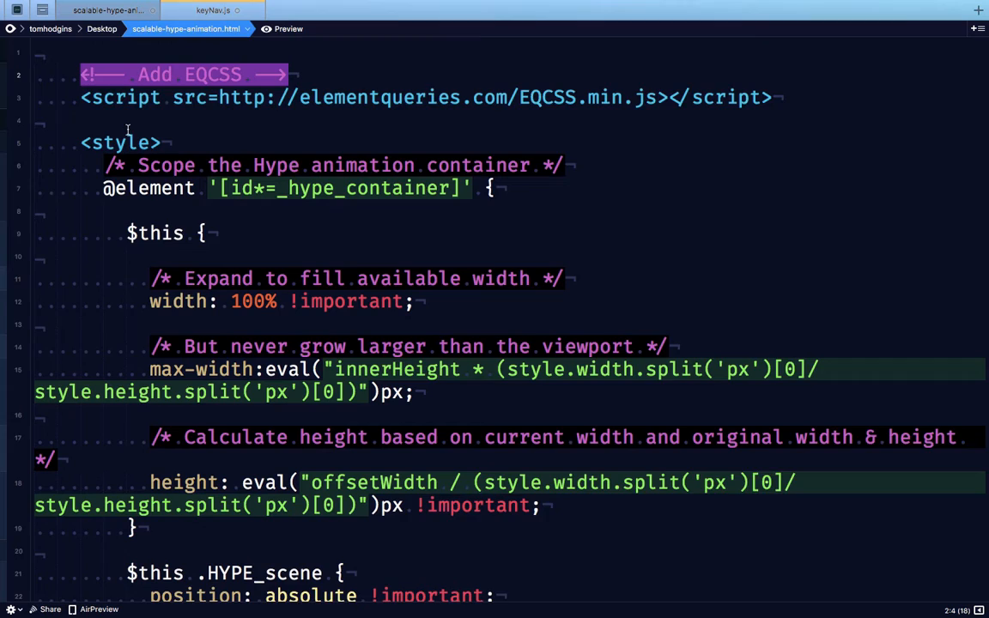
{"action": "scroll", "scroll_direction": "down", "scroll_amount": 3}
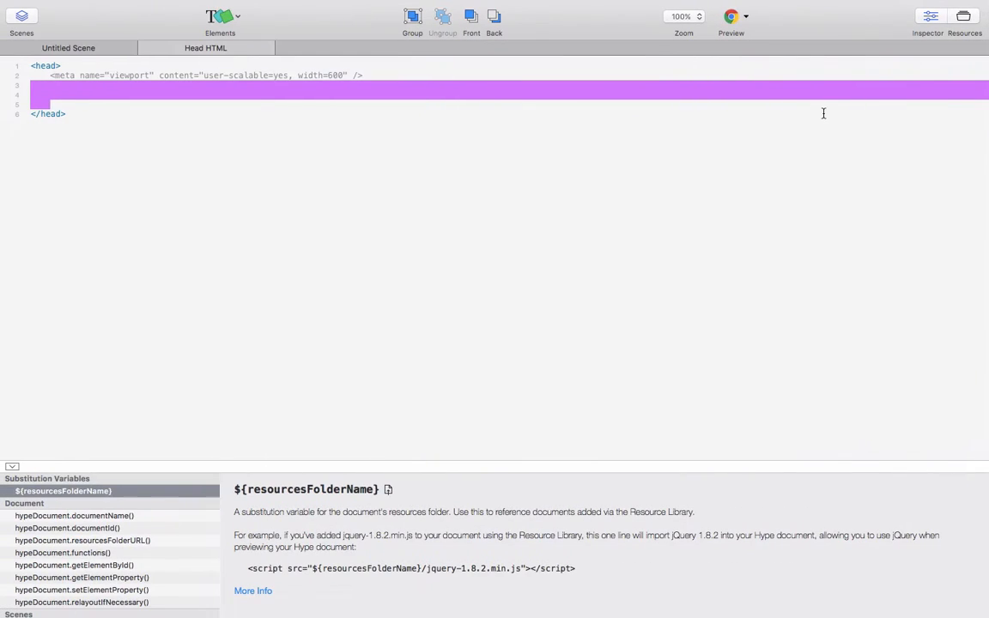
{"action": "mouse_move", "coordinate": [727, 64]}
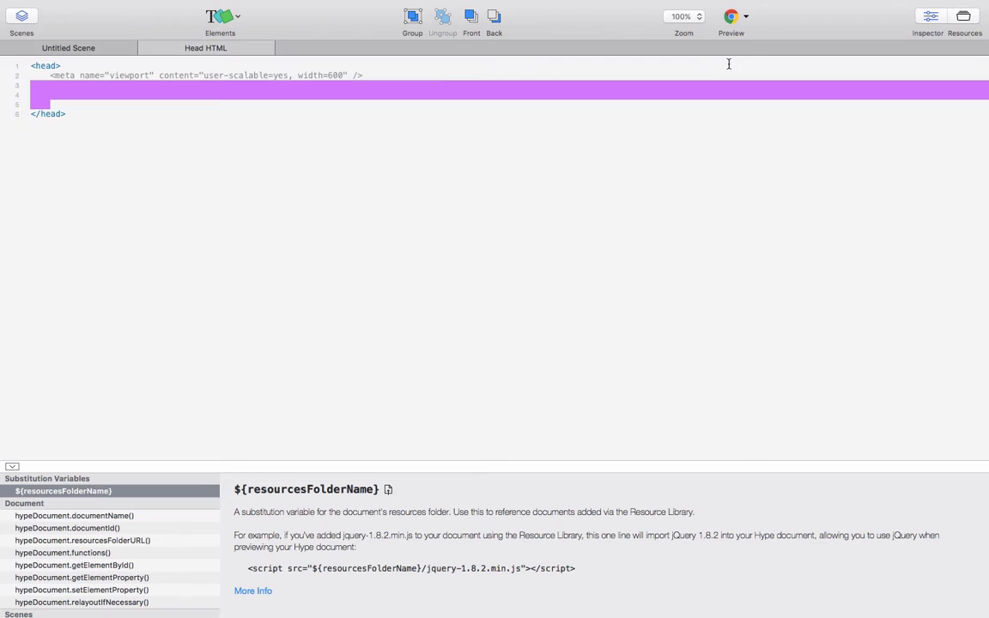
Return from the Head HTML editor to the Untitled Scene layout with the EXAMPLE texts.
{"action": "left_click", "coordinate": [83, 48]}
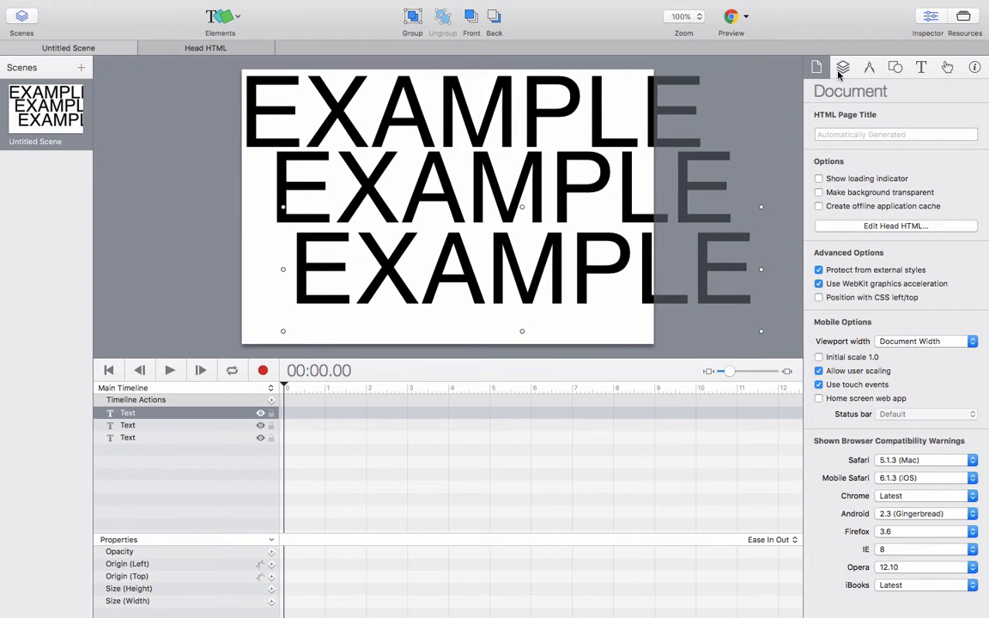
{"action": "left_click", "coordinate": [841, 65]}
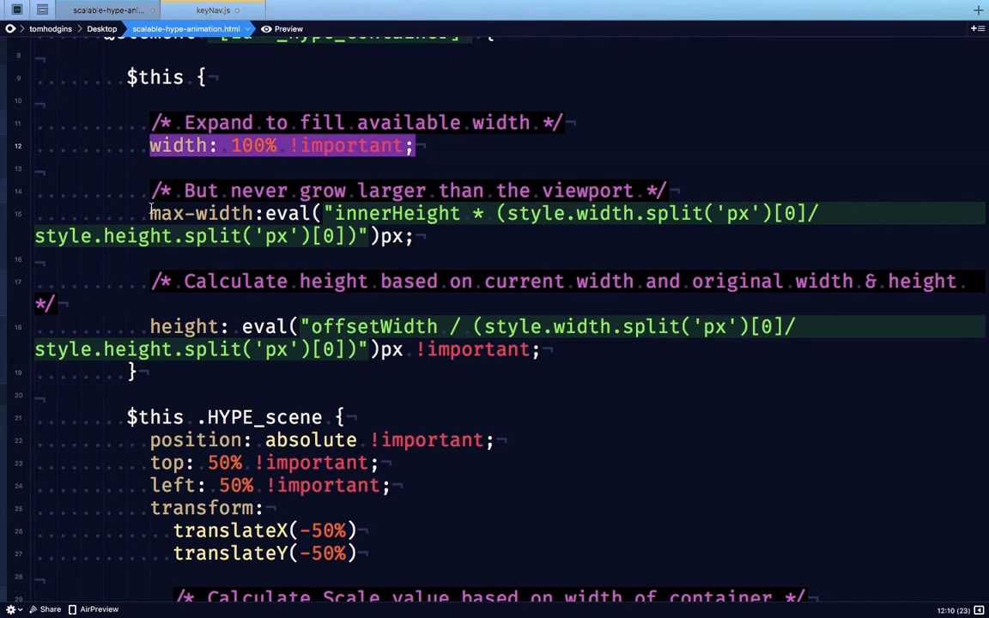
{"action": "left_click", "coordinate": [412, 237]}
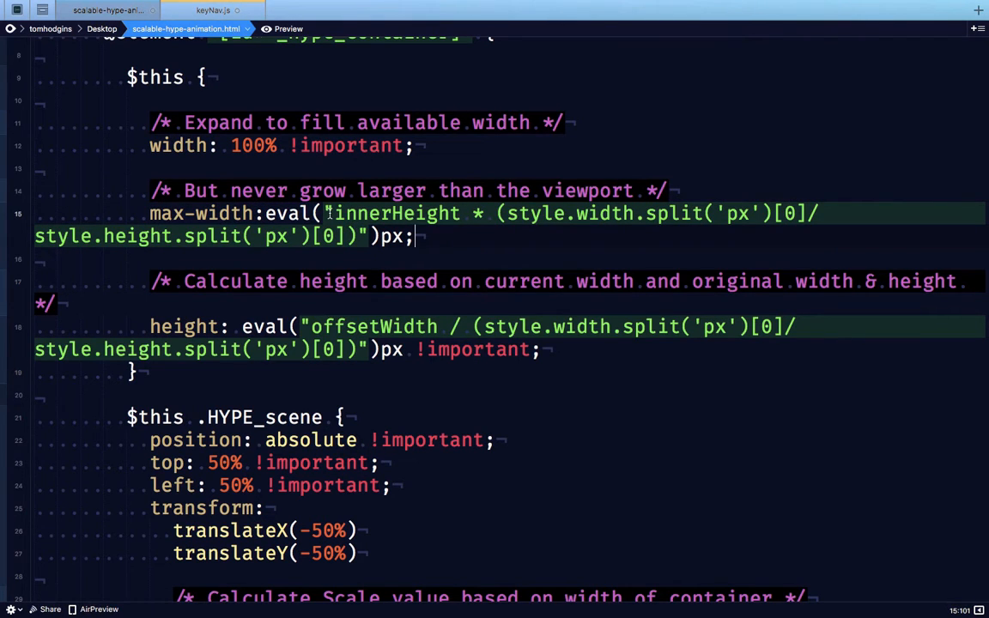
{"action": "double_click", "coordinate": [395, 213]}
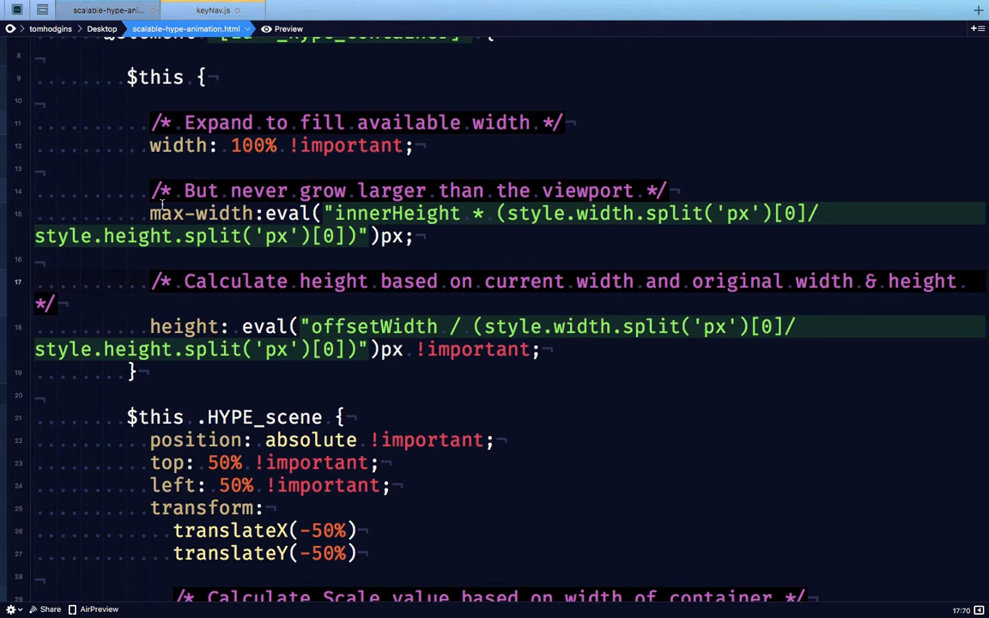
{"action": "scroll", "scroll_direction": "down", "scroll_amount": 3}
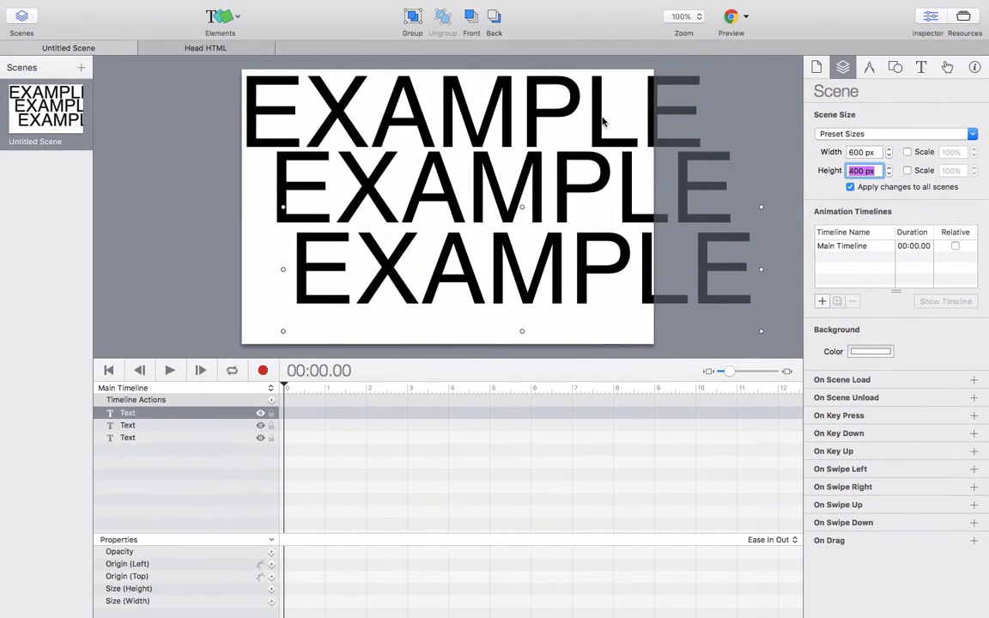
{"action": "left_click", "coordinate": [813, 67]}
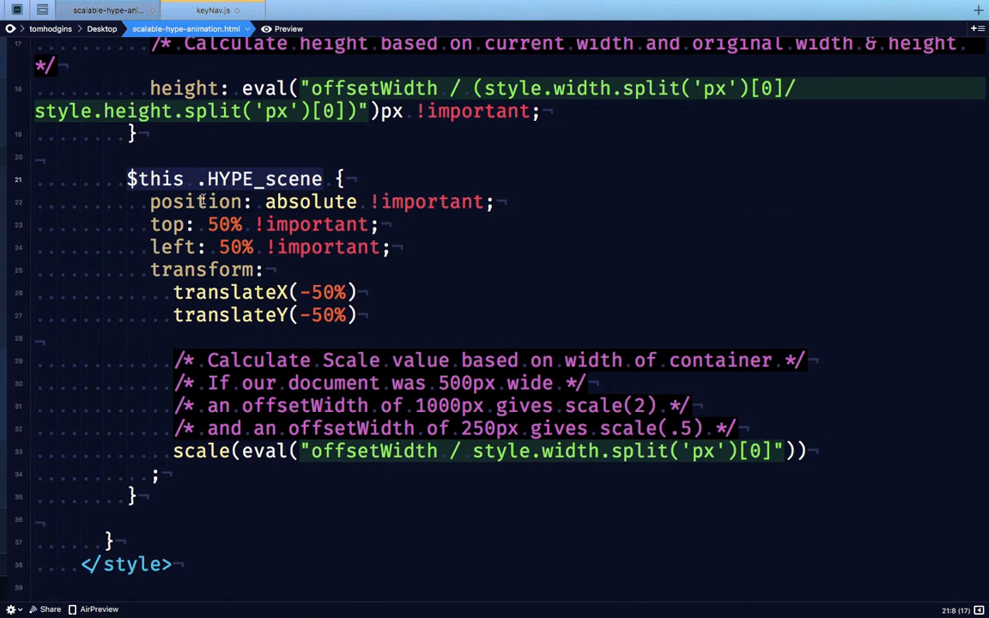
{"action": "left_click_drag", "start_coordinate": [151, 201], "coordinate": [357, 316]}
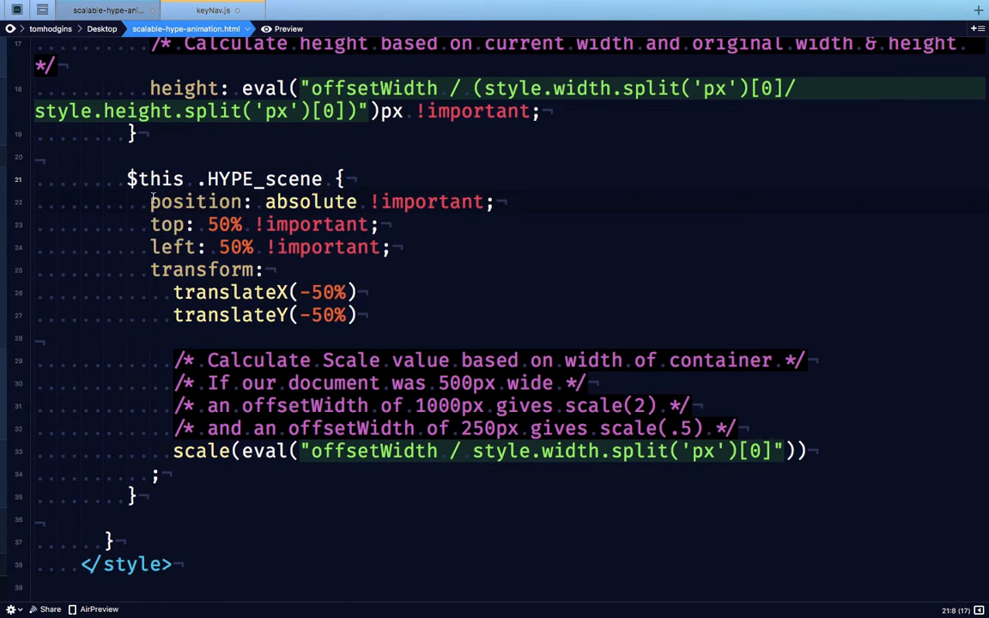
{"action": "left_click_drag", "start_coordinate": [151, 203], "coordinate": [369, 316]}
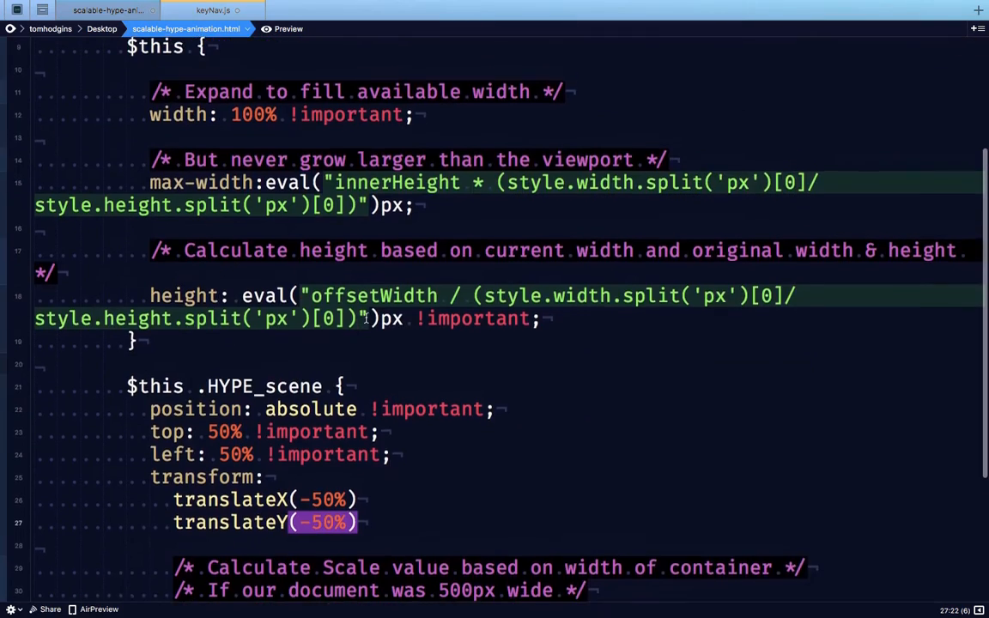
{"action": "scroll", "scroll_direction": "up", "scroll_amount": 3}
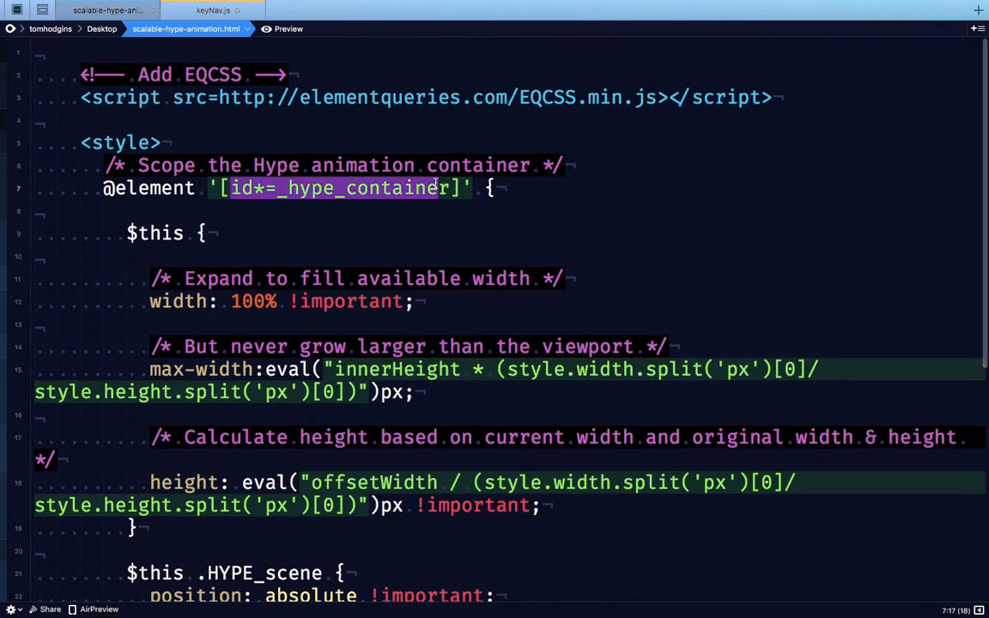
{"action": "scroll", "scroll_direction": "down", "scroll_amount": 3}
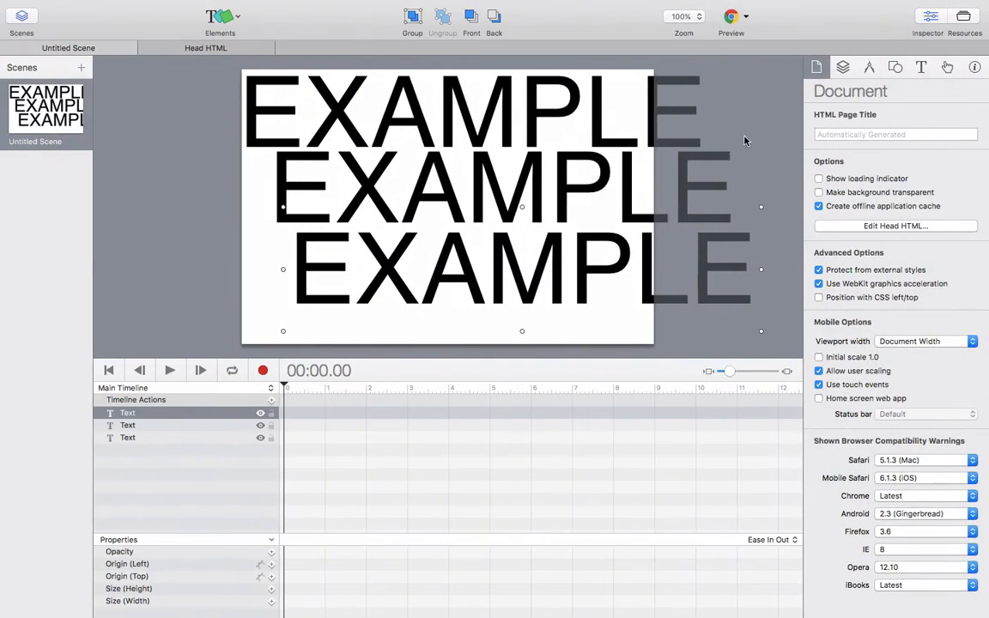
{"action": "left_click", "coordinate": [841, 67]}
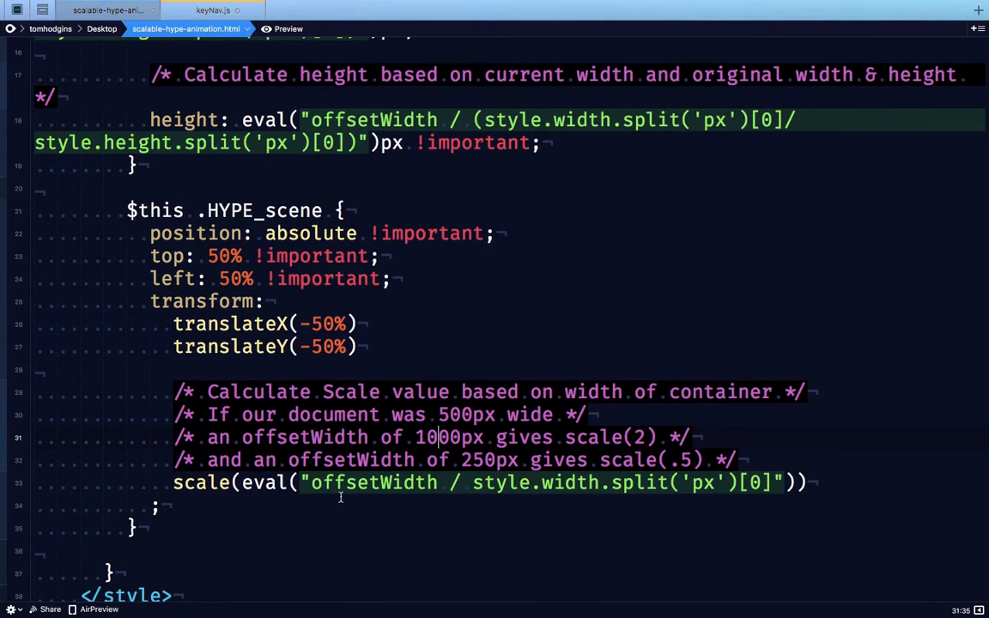
Highlight the scale calculation line and the element query selector line in the scaling code.
{"action": "double_click", "coordinate": [374, 484]}
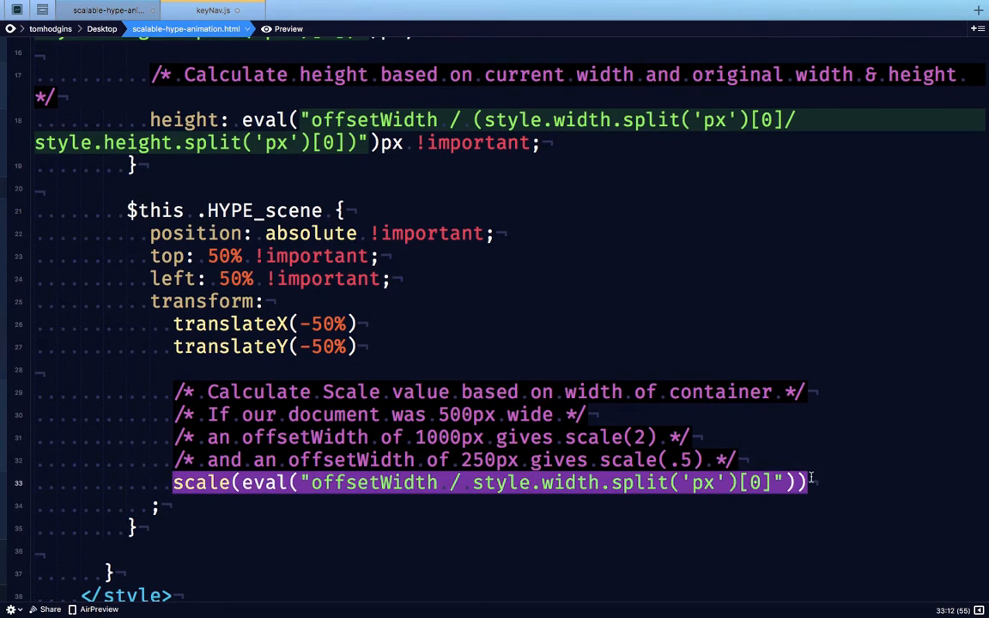
{"action": "scroll", "scroll_direction": "up", "scroll_amount": 3}
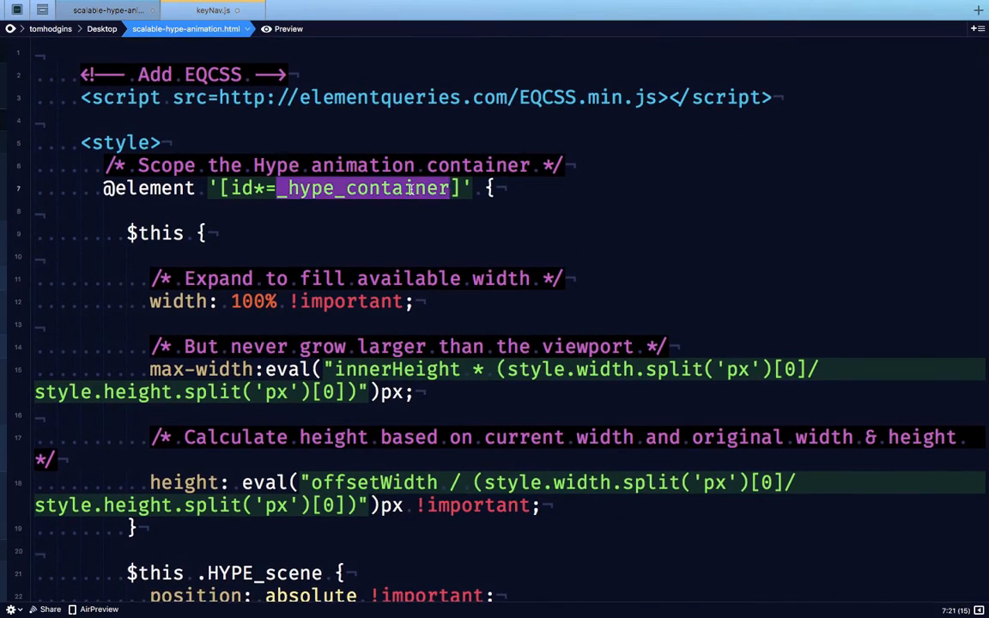
{"action": "scroll", "scroll_direction": "down", "scroll_amount": 3}
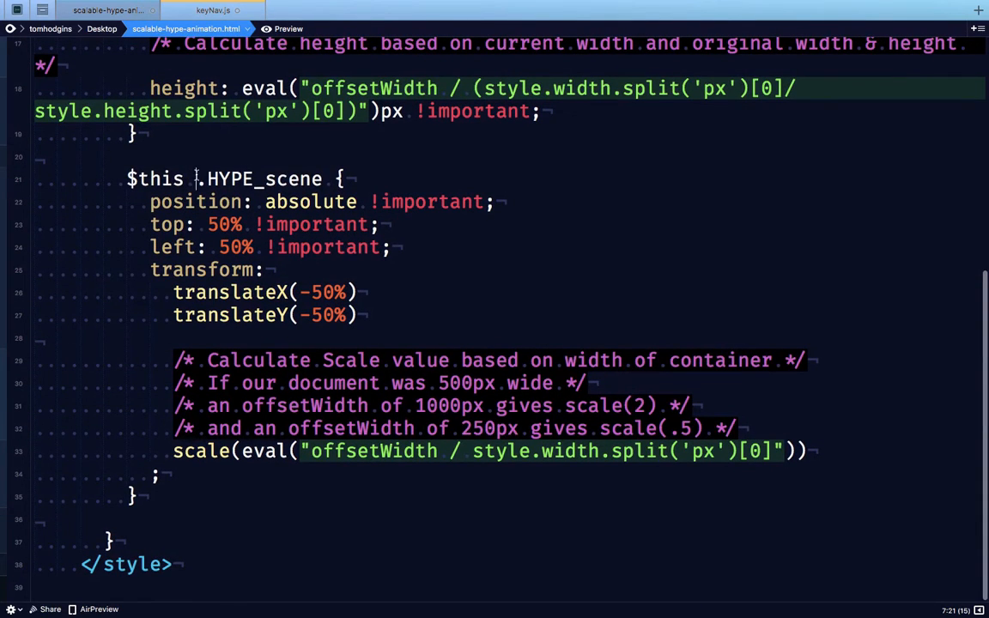
{"action": "double_click", "coordinate": [257, 178]}
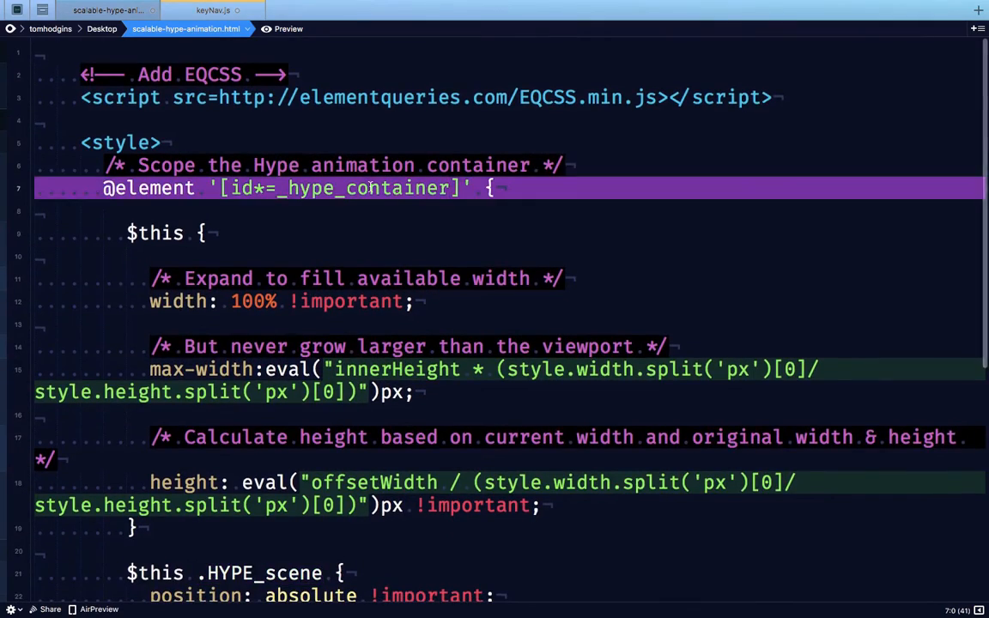
Highlight the scale(.5) example in the comment, clear it, and re-highlight nearby.
{"action": "scroll", "scroll_direction": "down", "scroll_amount": 3}
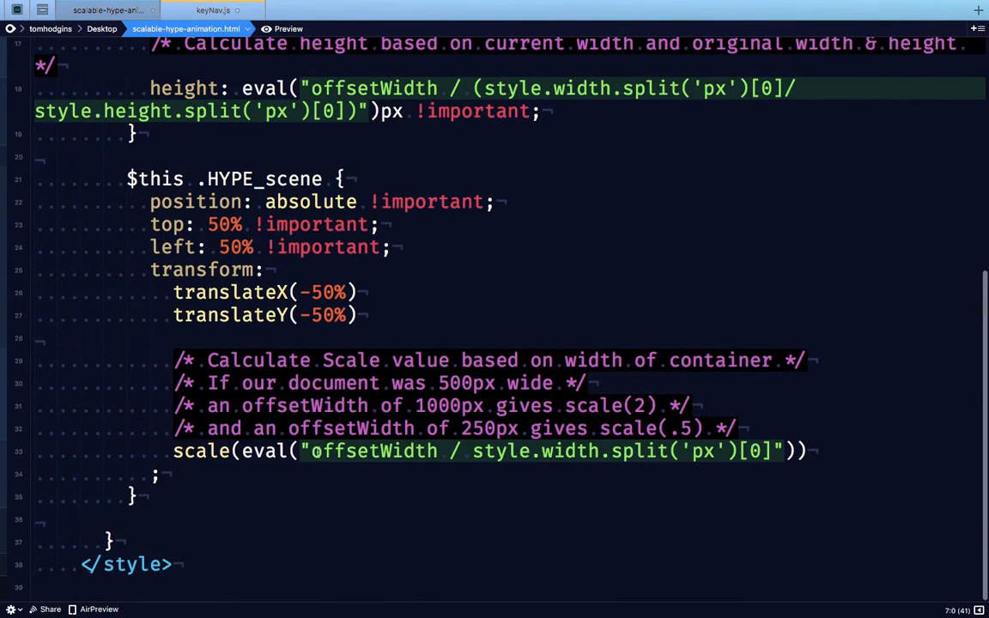
{"action": "double_click", "coordinate": [369, 450]}
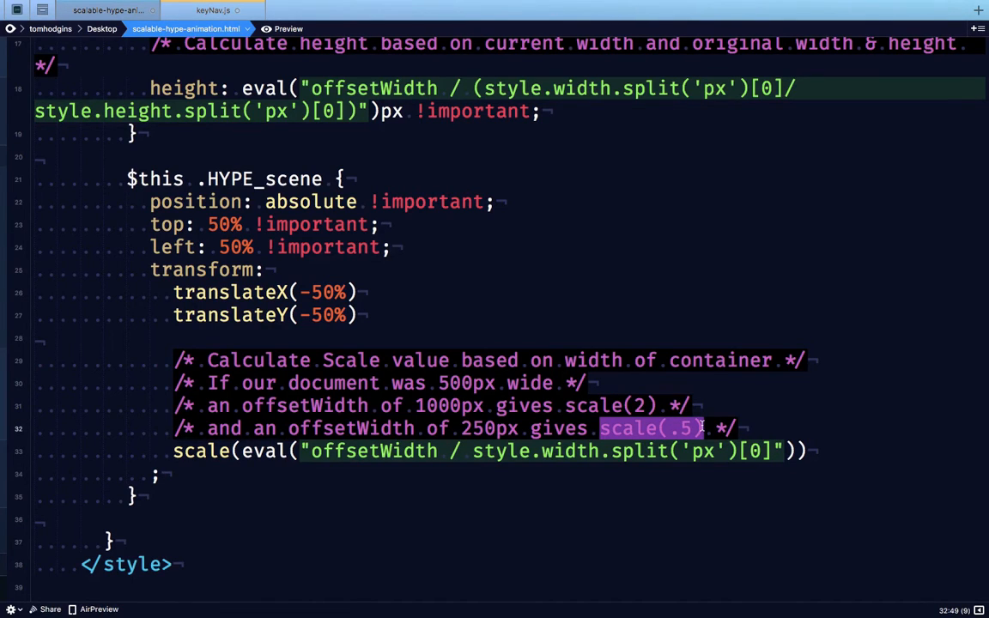
{"action": "left_click", "coordinate": [668, 429]}
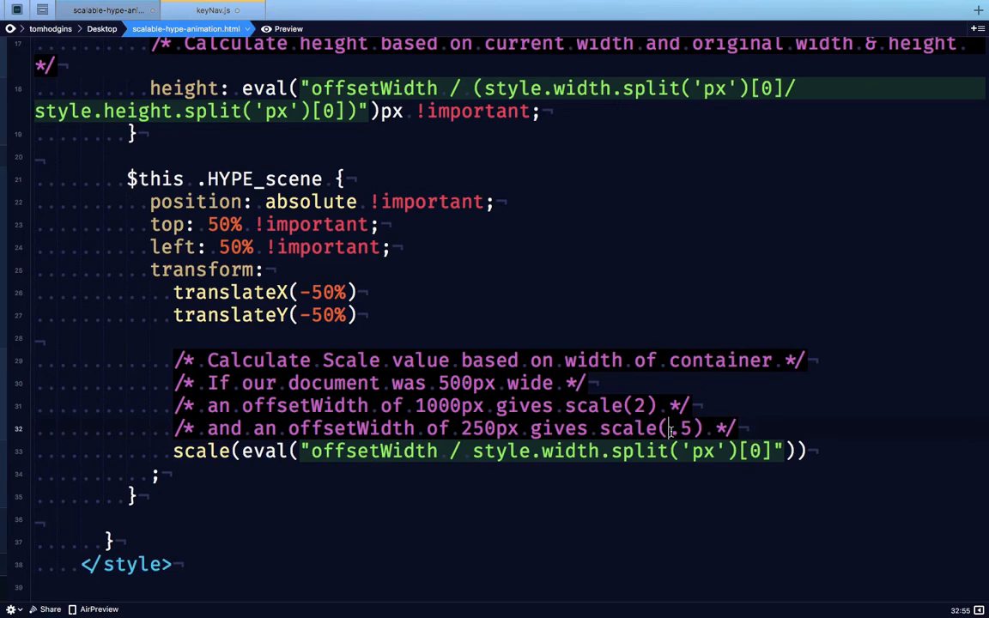
{"action": "double_click", "coordinate": [682, 429]}
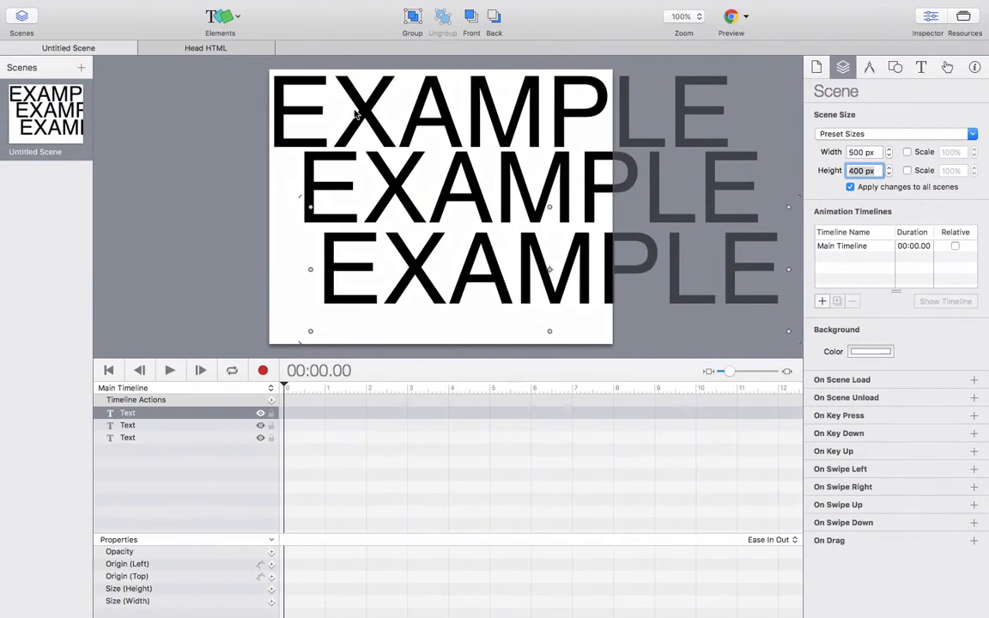
{"action": "left_click", "coordinate": [210, 48]}
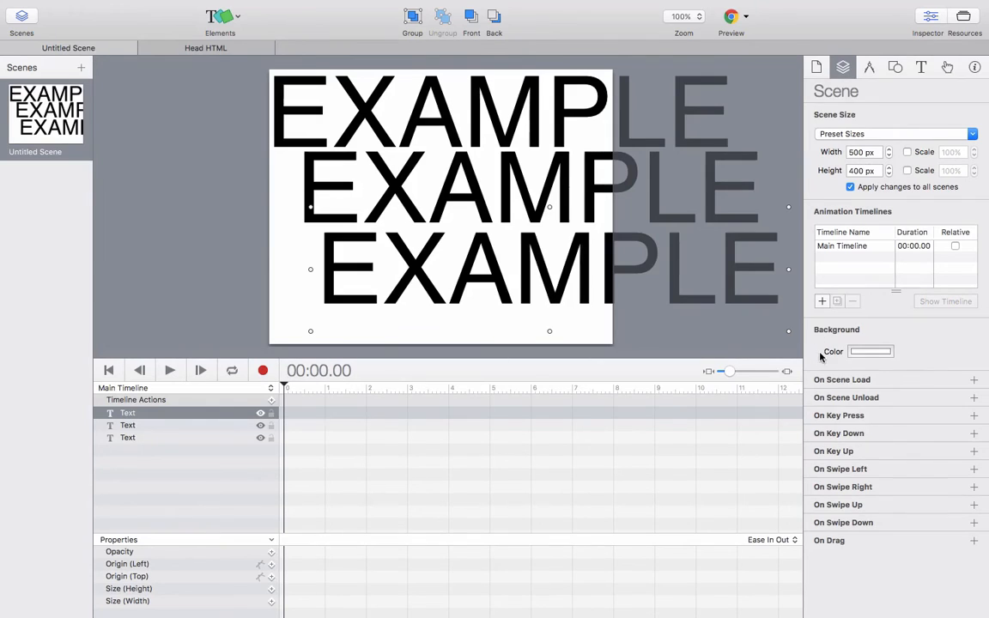
Make the scene background green and add a grey rectangle stretched to cover most of the scene.
{"action": "left_click", "coordinate": [870, 350]}
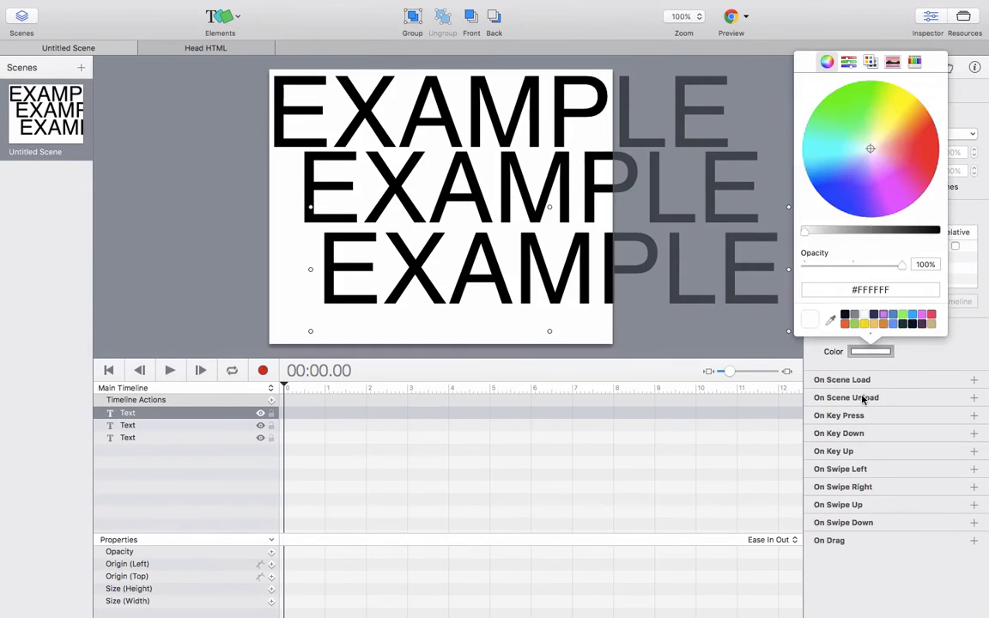
{"action": "left_click", "coordinate": [862, 110]}
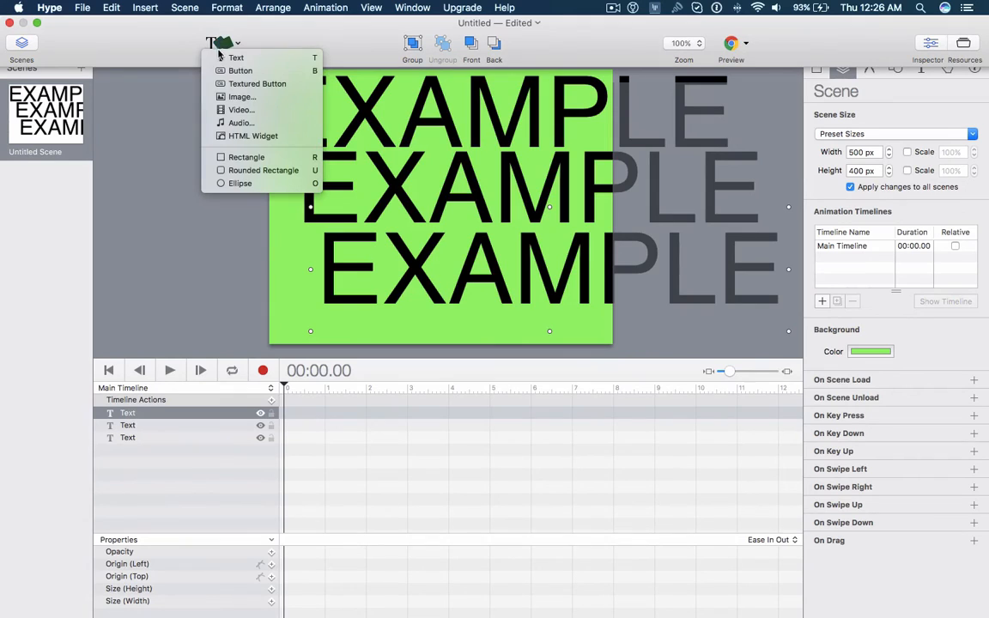
{"action": "left_click", "coordinate": [247, 156]}
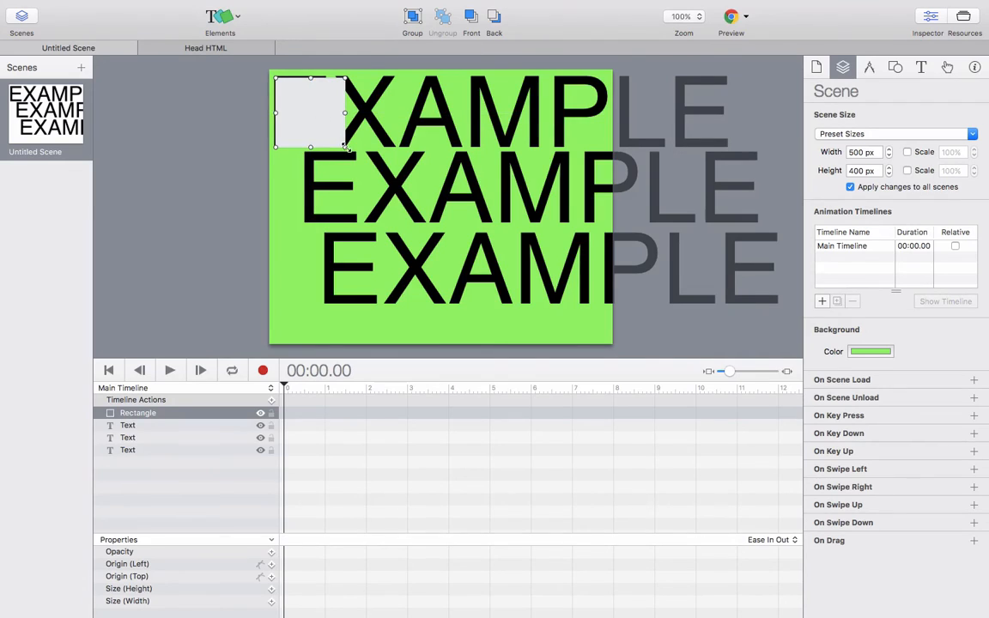
{"action": "left_click_drag", "start_coordinate": [343, 146], "coordinate": [604, 335]}
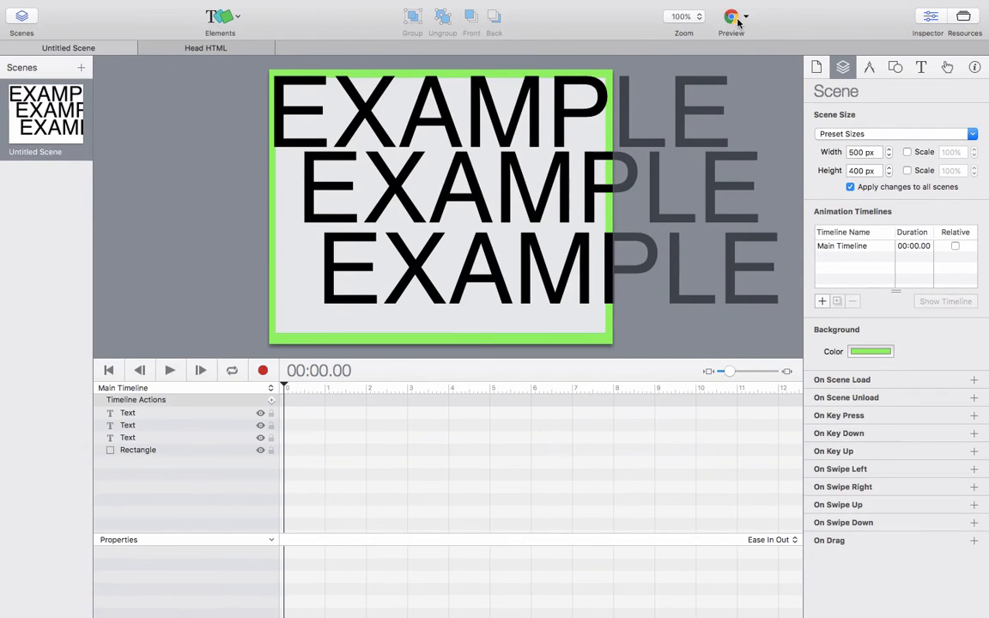
Set the scene width to 800 px, widen the grey rectangle to match, and preview in Chrome.
{"action": "left_click", "coordinate": [727, 17]}
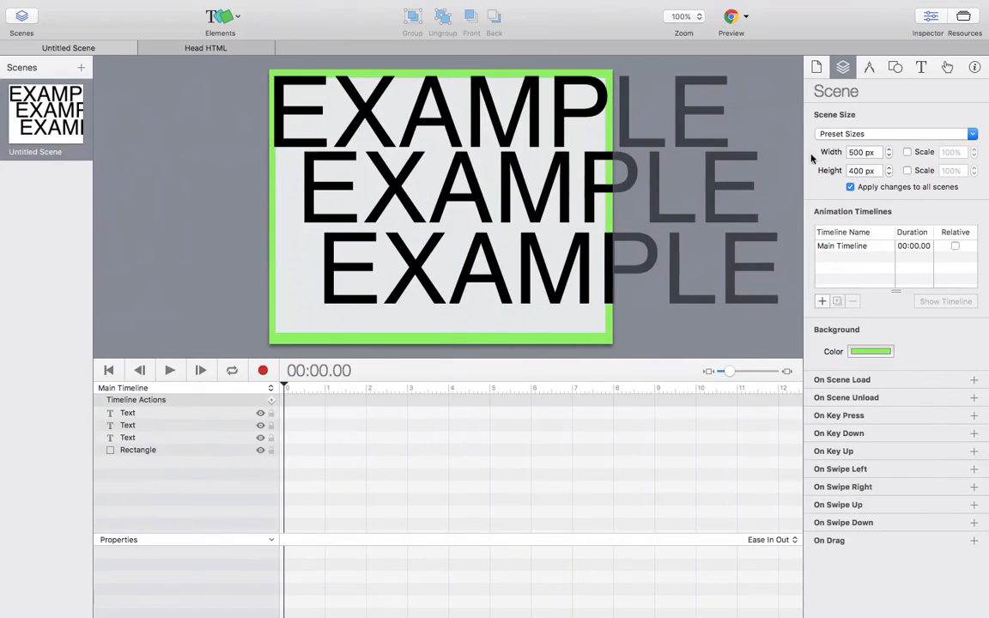
{"action": "left_click", "coordinate": [862, 151]}
{"action": "type", "text": "800"}
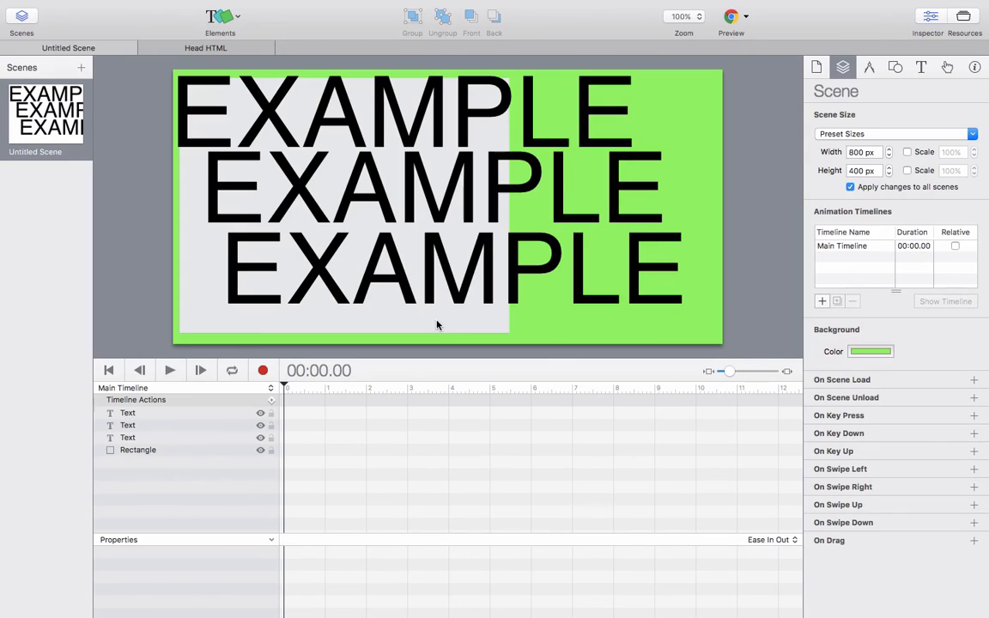
{"action": "left_click", "coordinate": [138, 449]}
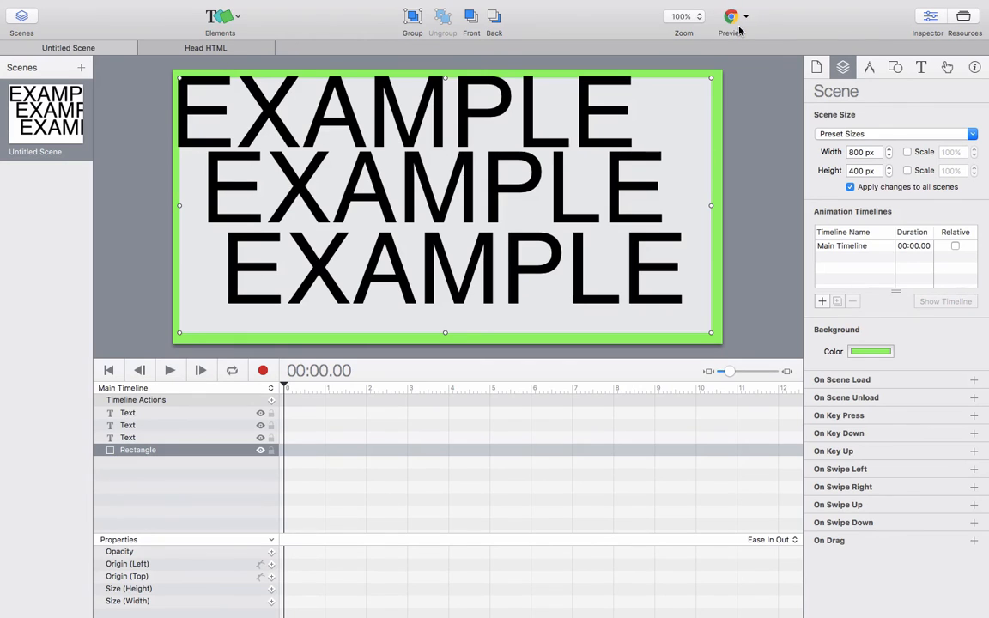
{"action": "left_click", "coordinate": [728, 20]}
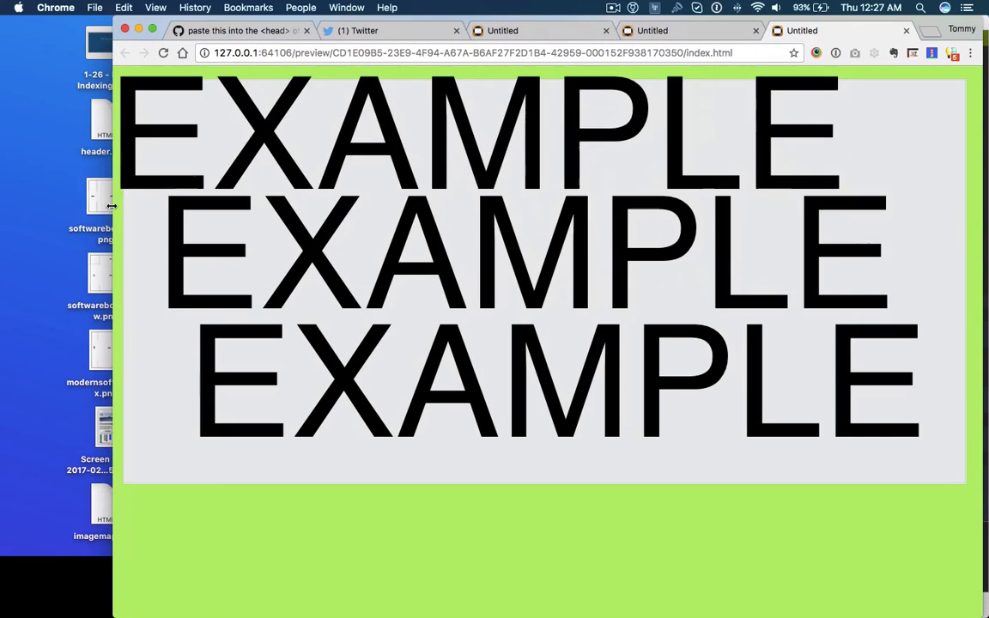
{"action": "mouse_move", "coordinate": [661, 433]}
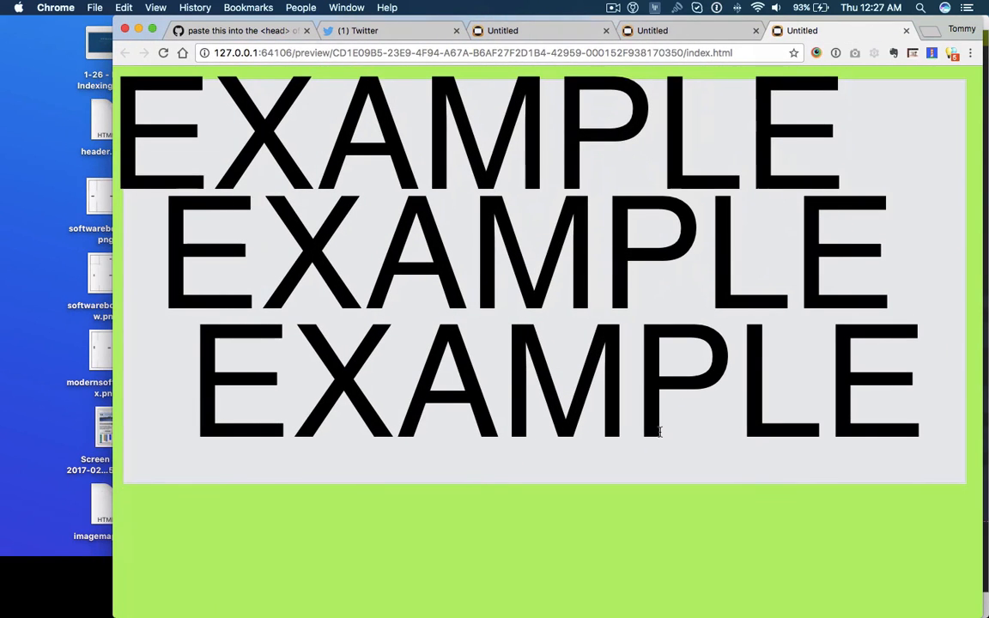